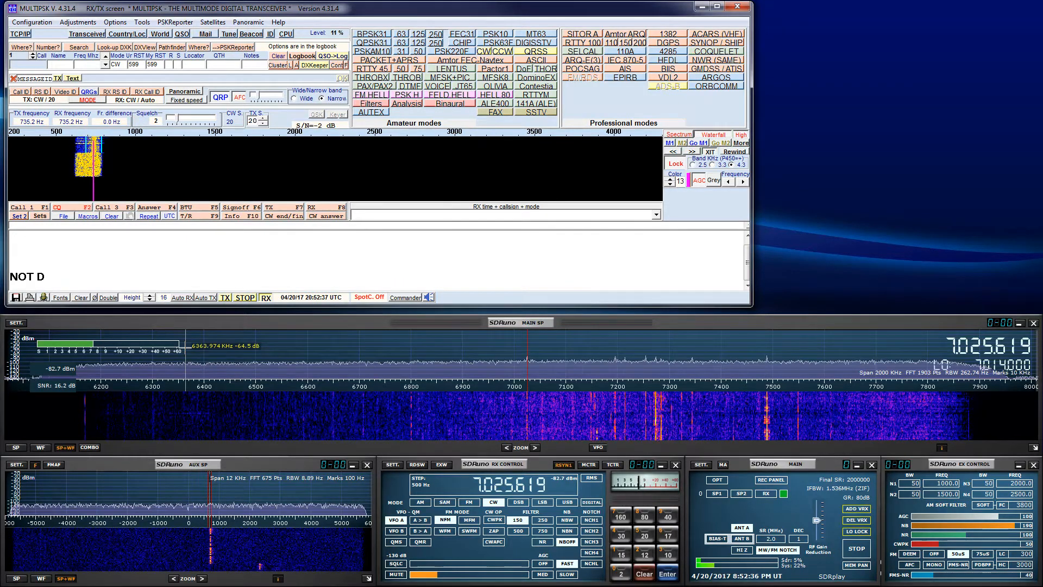
Step: Let MultiPSK decode the SDRuno CW audio into text about the XYL at the mall
text(UTY)
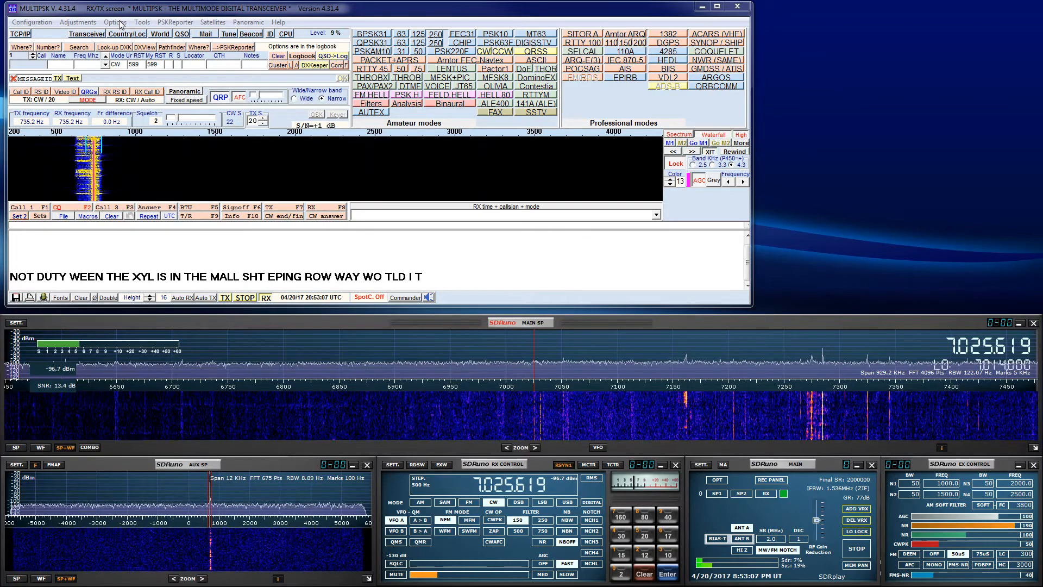
Step: Check that Line 1 (Virtual Audio Cable) is the selected input sound card
click(111, 21)
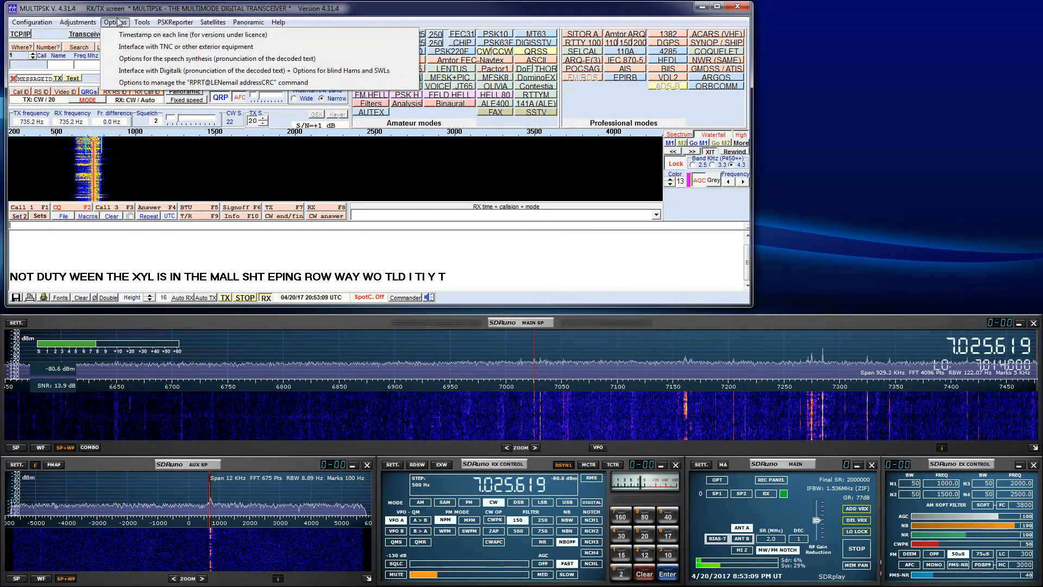
click(18, 22)
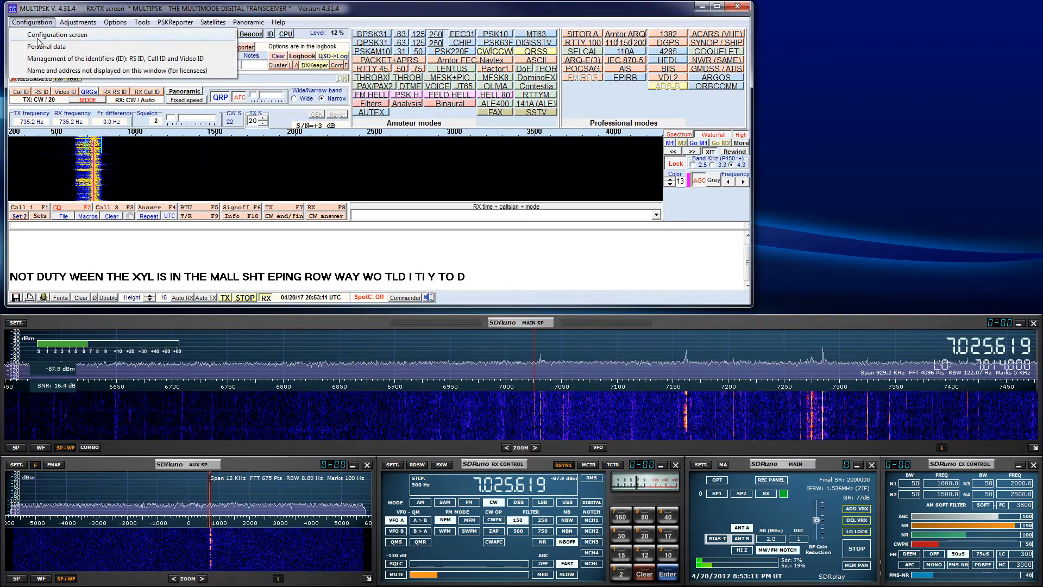
click(54, 36)
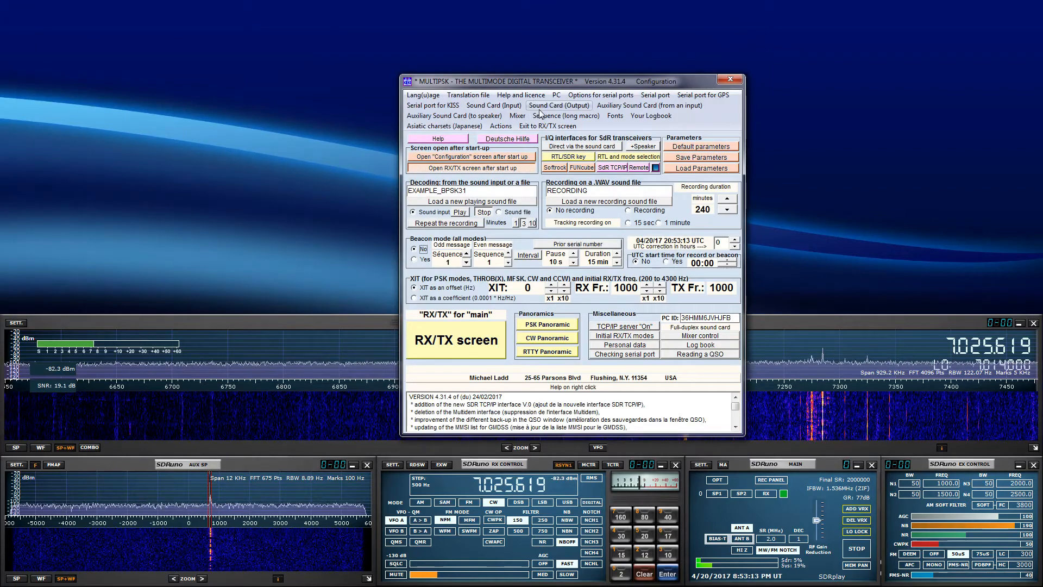
click(494, 106)
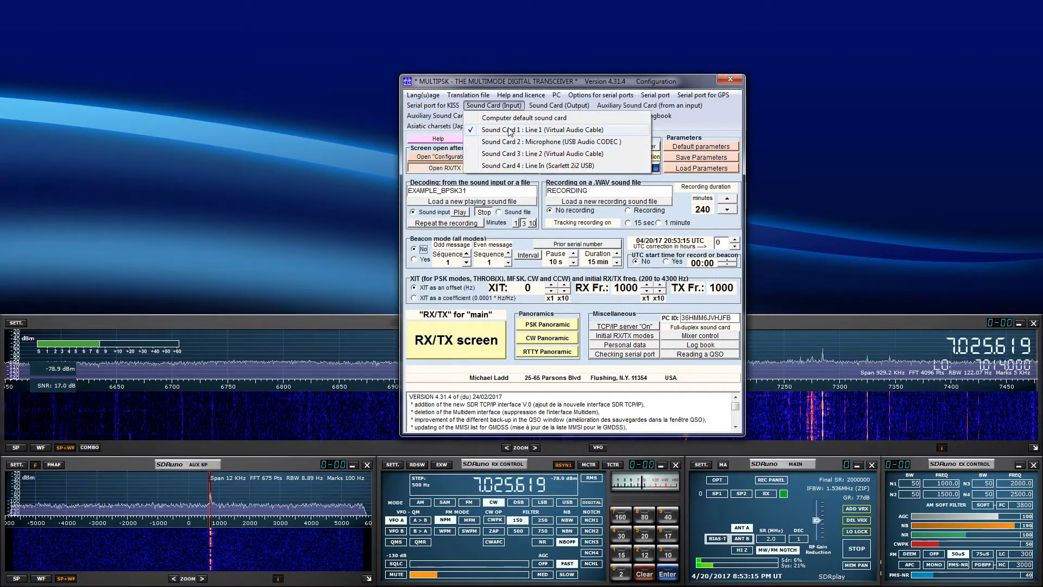